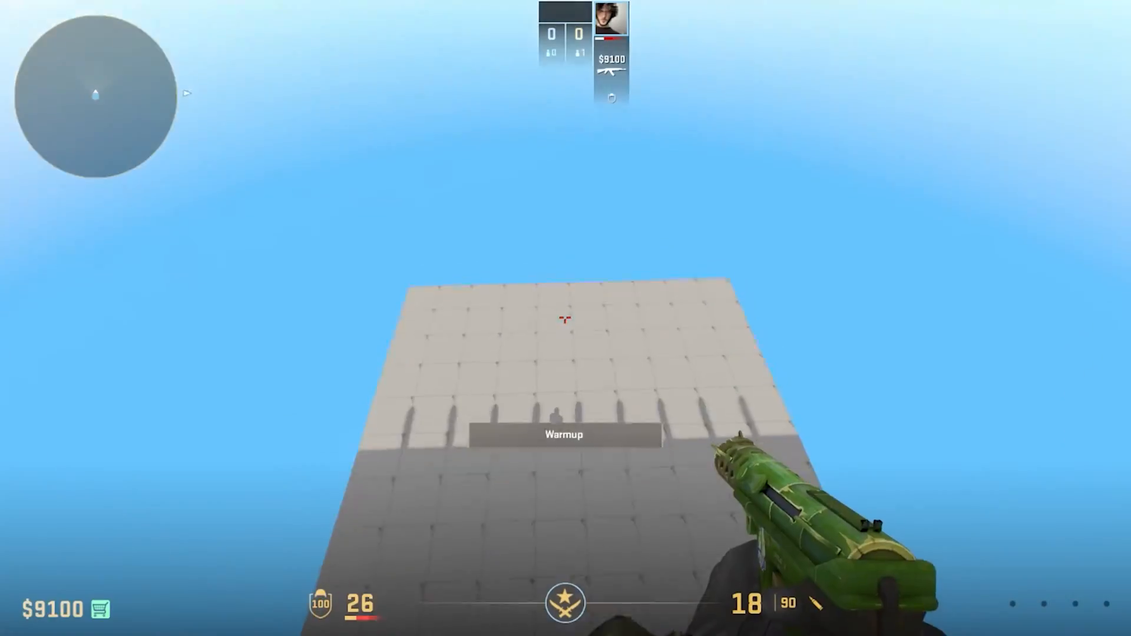
# Switch from the Counter-Strike 2 test walk back to the Hammer editor
pyautogui.press('alt+tab')
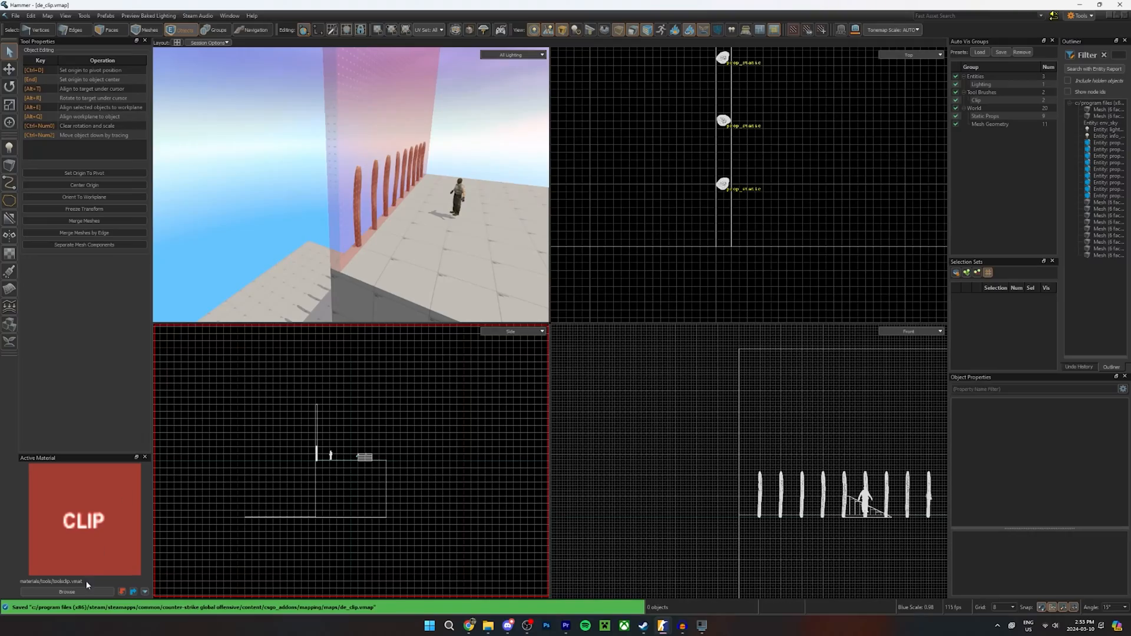
# Filter the Active Material browser by 'clip' to locate the clip material
pyautogui.click(67, 591)
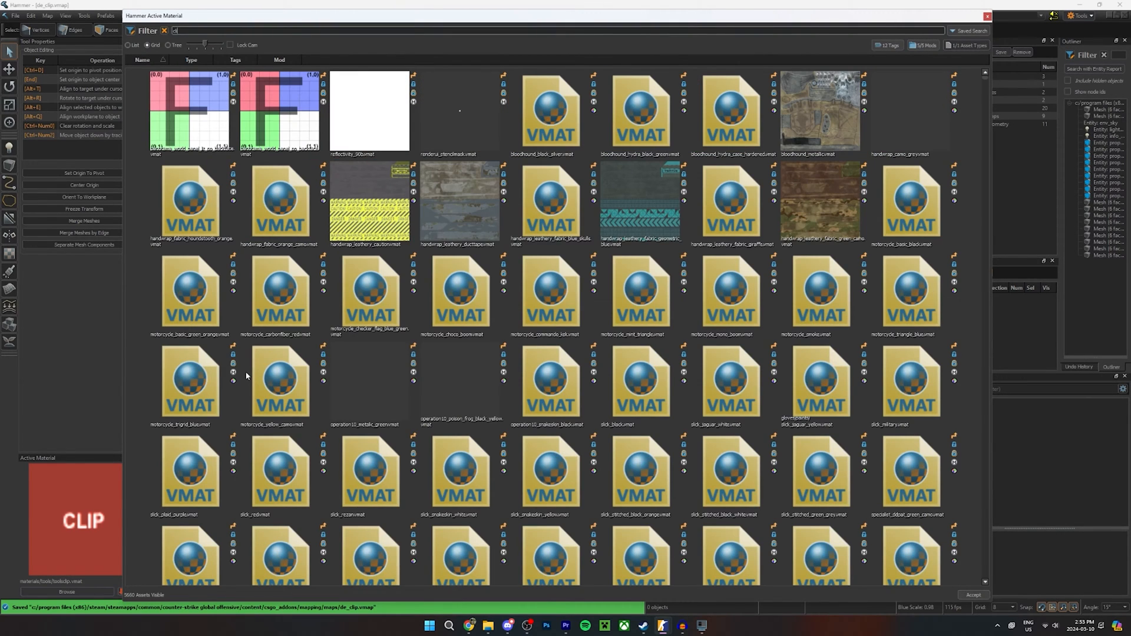
pyautogui.write('clip')
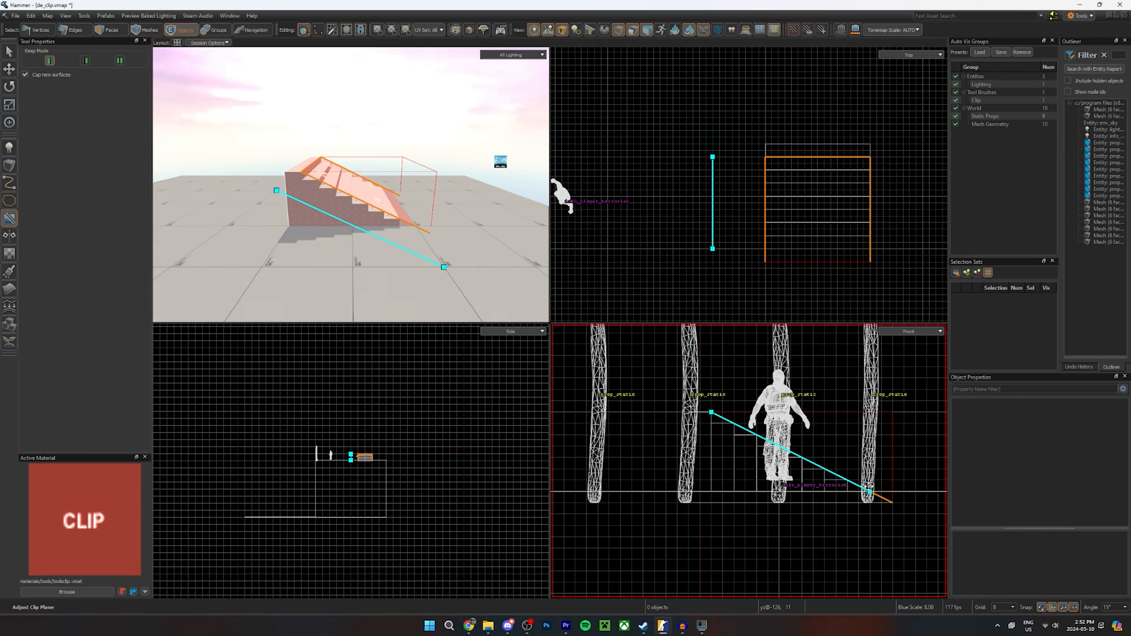
pyautogui.moveTo(804, 455)
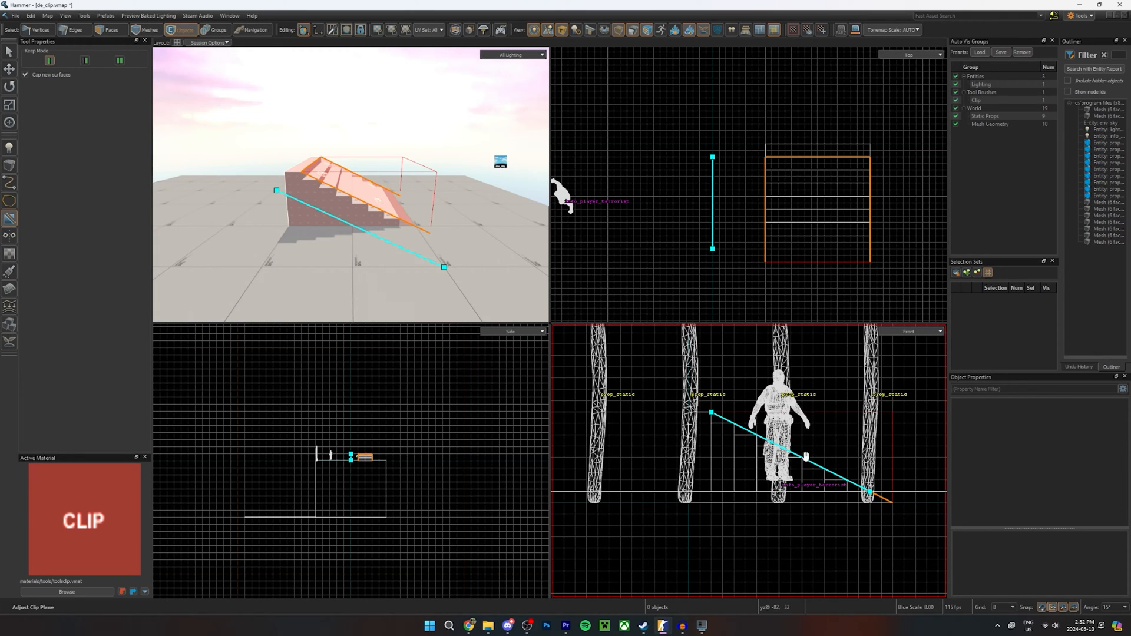